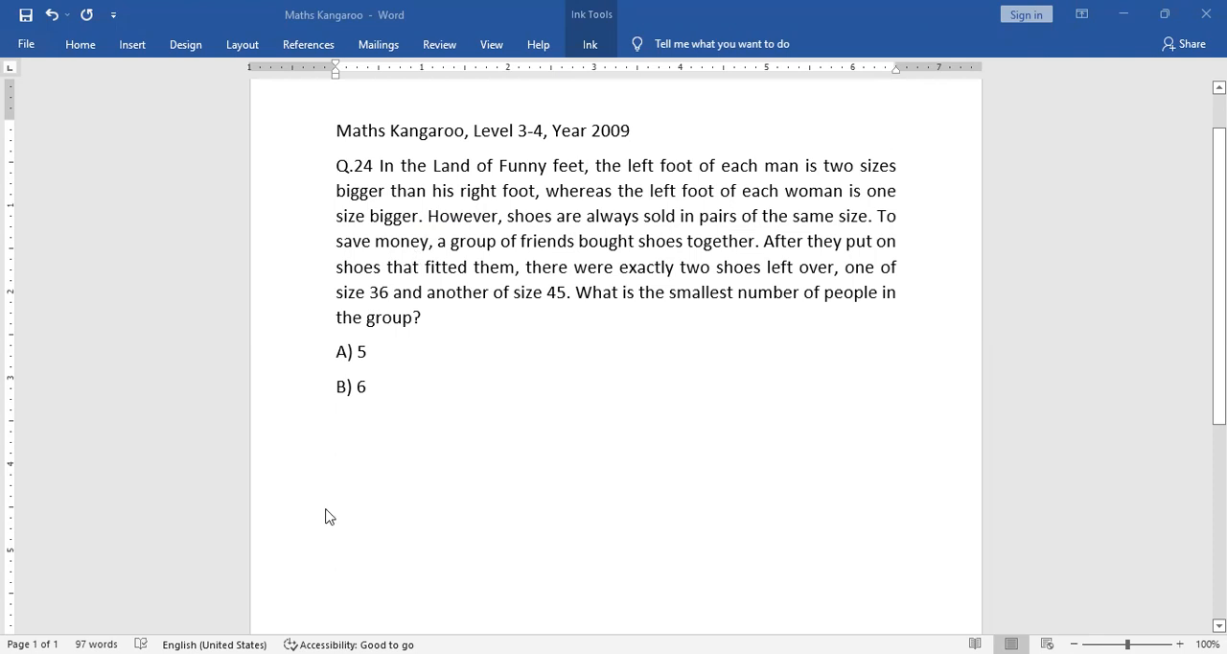
{"action": "mouse_move", "coordinate": [335, 515]}
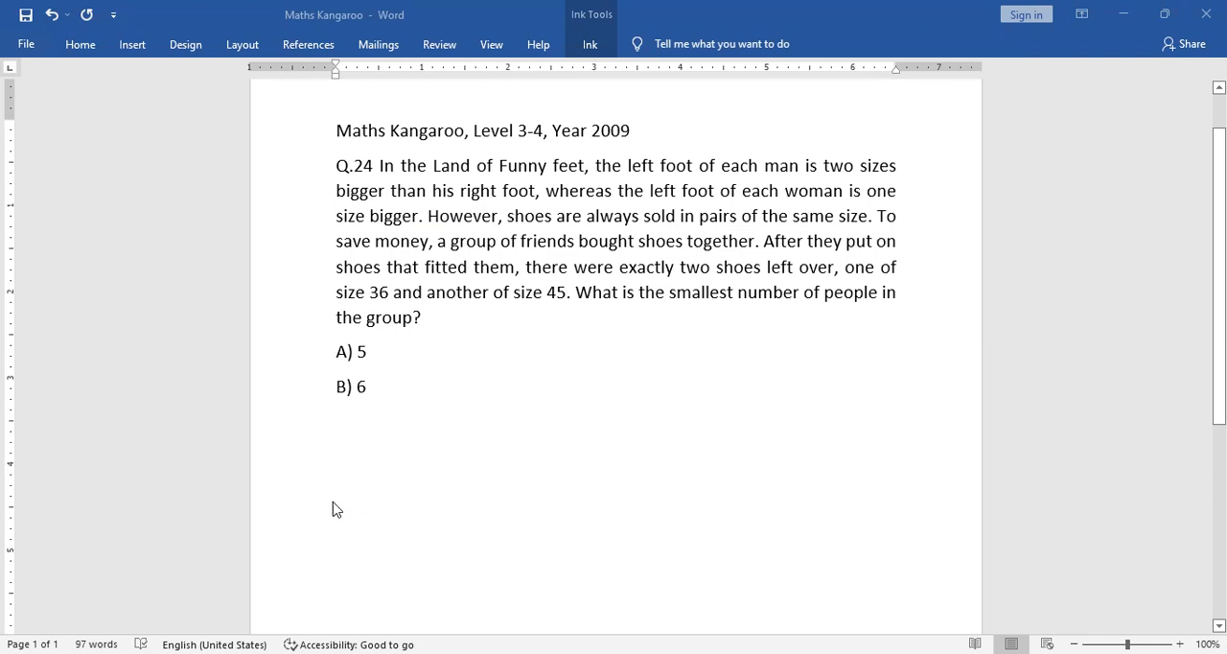
{"action": "mouse_move", "coordinate": [333, 514]}
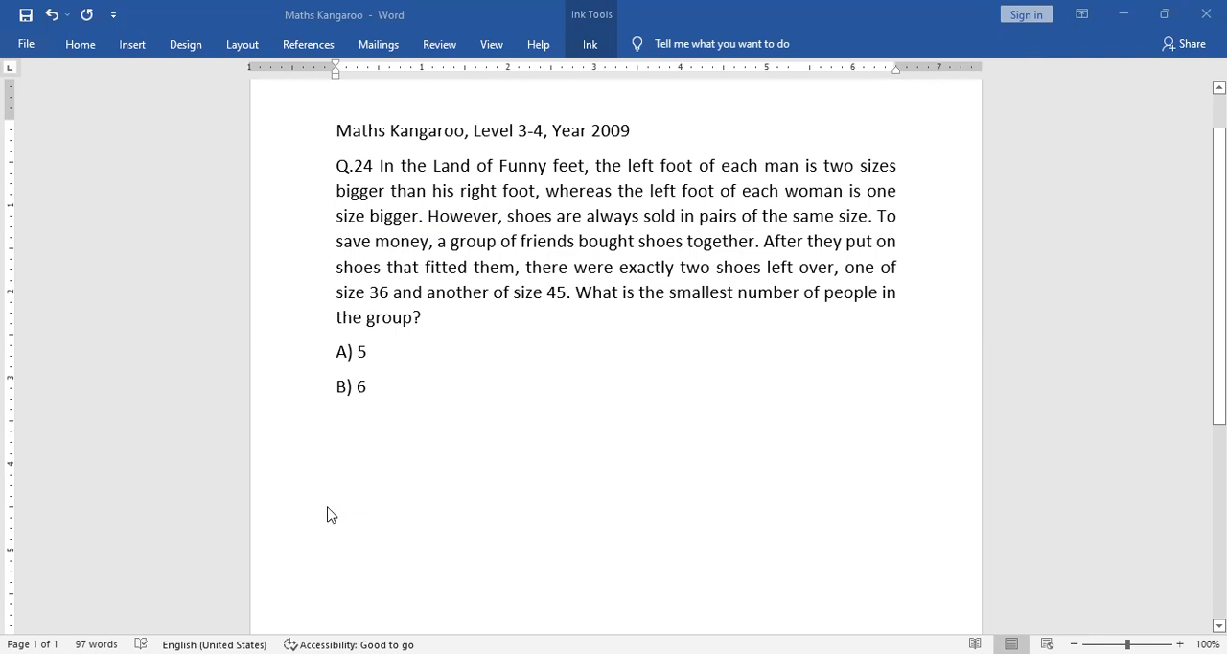
{"action": "mouse_move", "coordinate": [328, 516]}
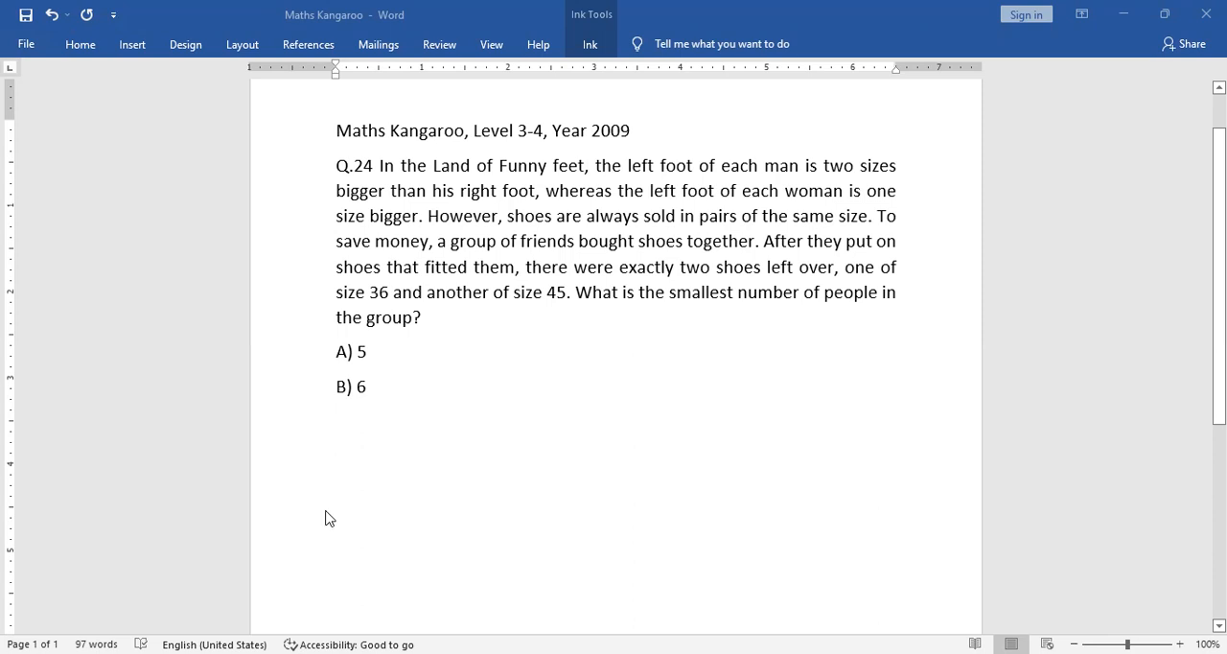
{"action": "mouse_move", "coordinate": [439, 565]}
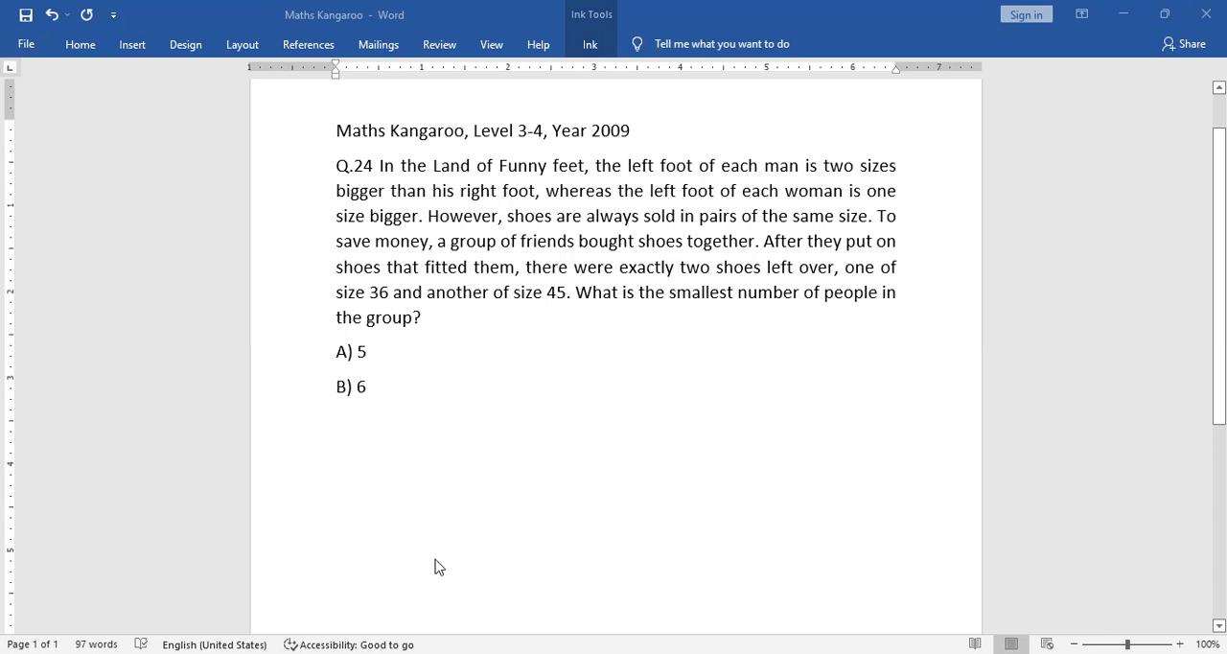
{"action": "mouse_move", "coordinate": [534, 328]}
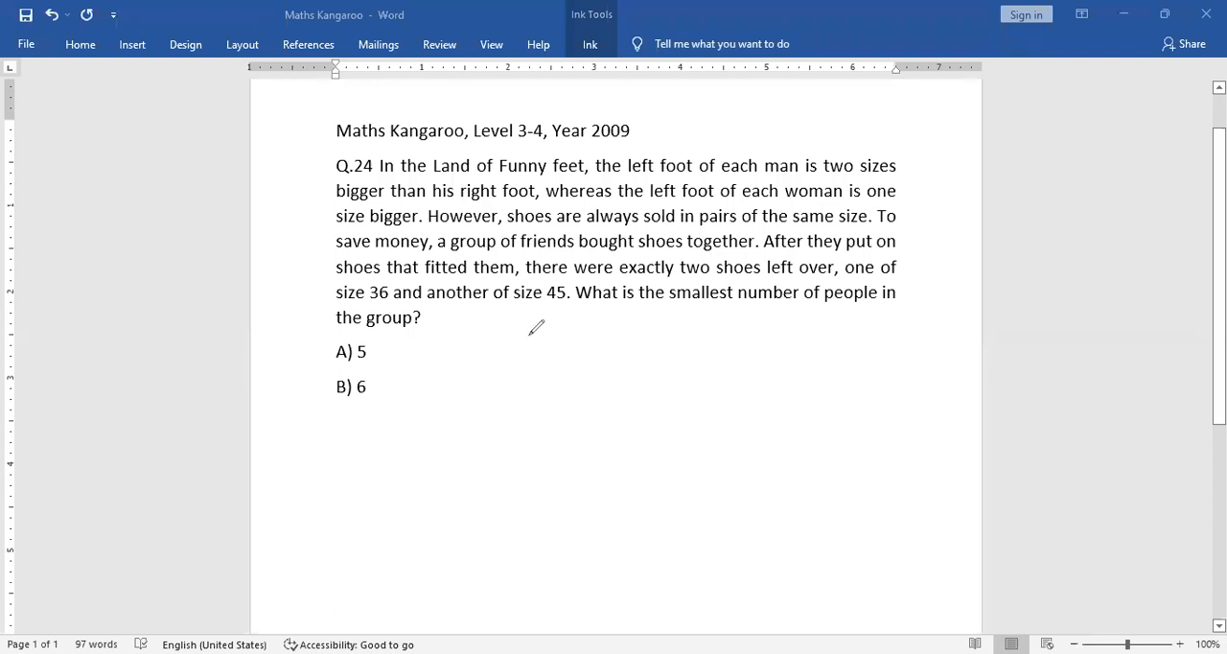
{"action": "mouse_move", "coordinate": [523, 341]}
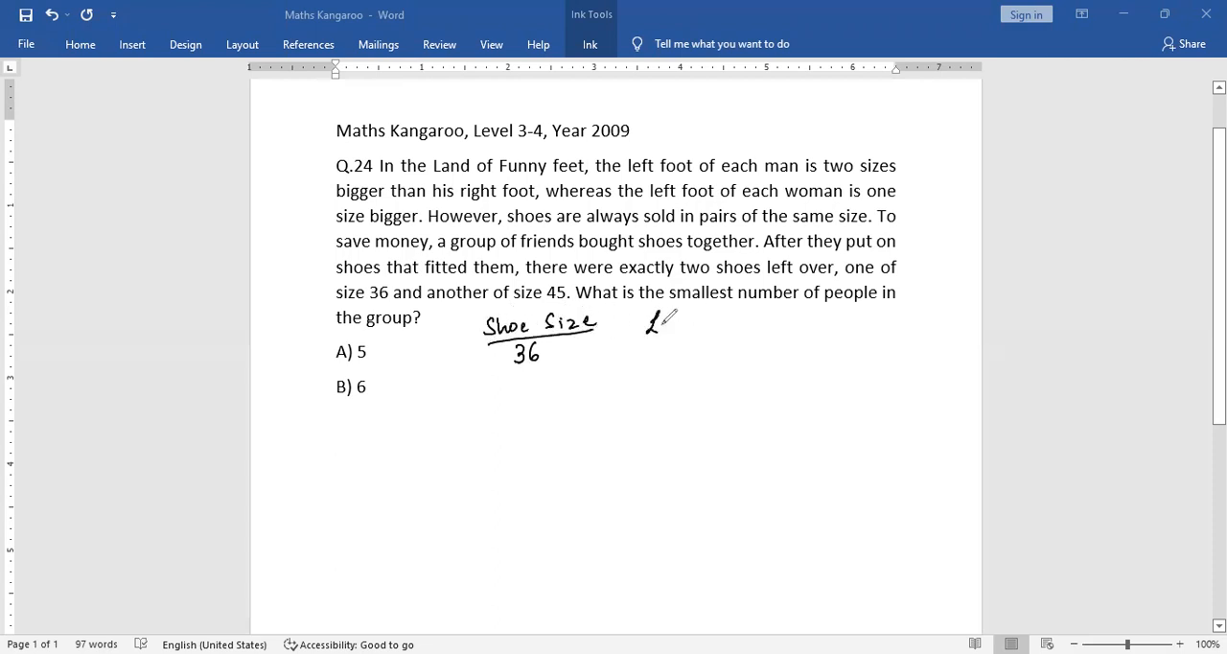
Handwrite the 'Left' and 'Right' column headings in black ink beside 'Shoe size'.
{"action": "left_click_drag", "start_coordinate": [651, 321], "coordinate": [680, 326]}
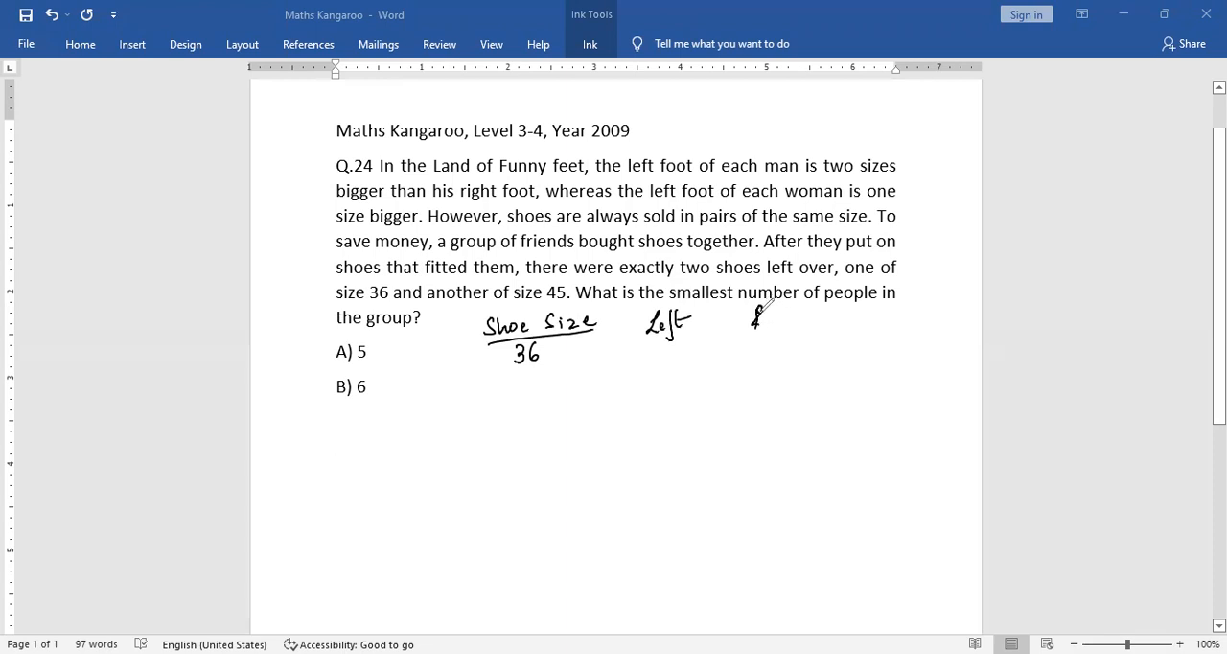
{"action": "left_click_drag", "start_coordinate": [757, 316], "coordinate": [805, 336]}
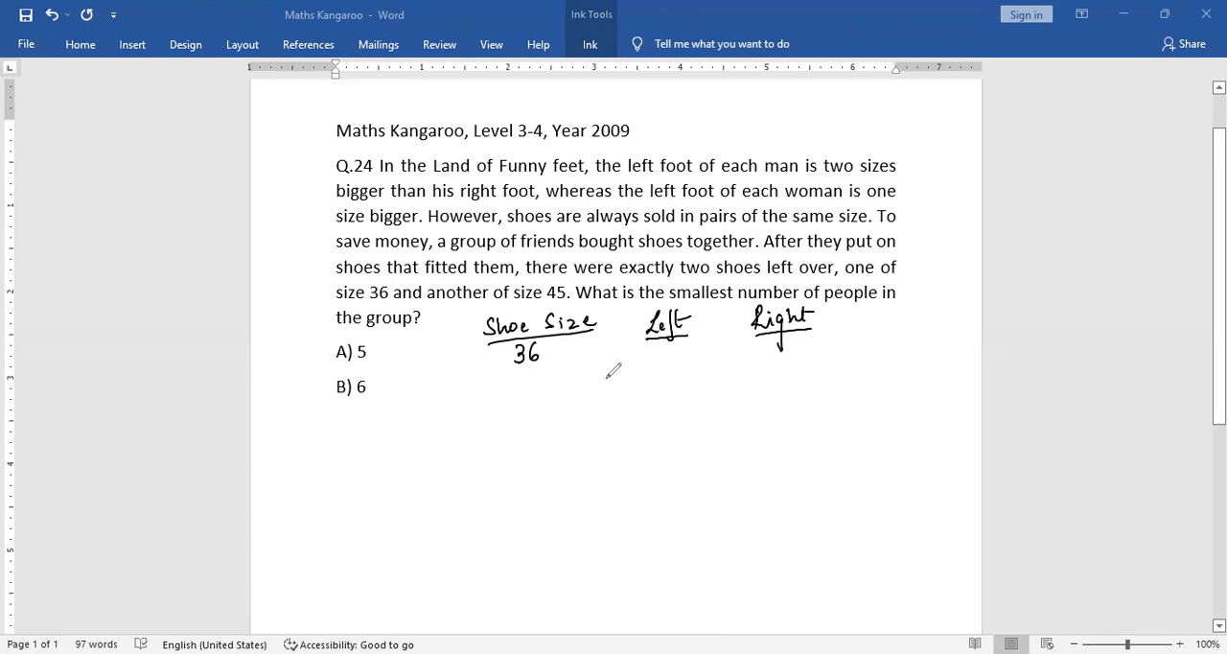
{"action": "mouse_move", "coordinate": [624, 373]}
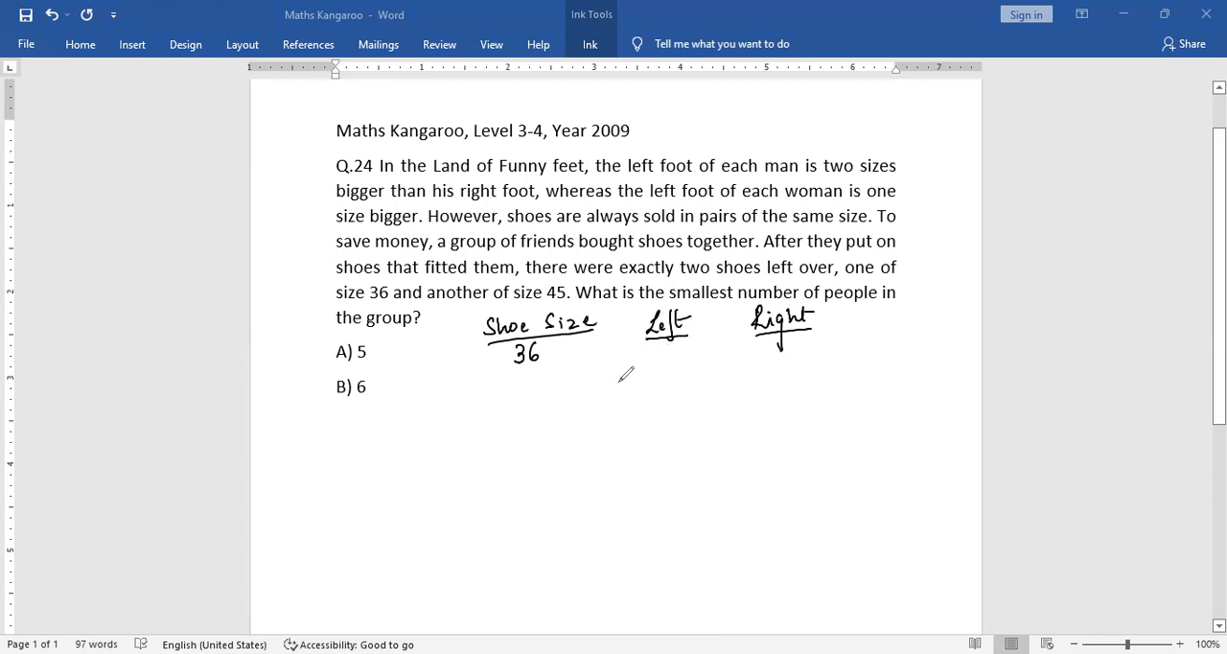
{"action": "mouse_move", "coordinate": [591, 385]}
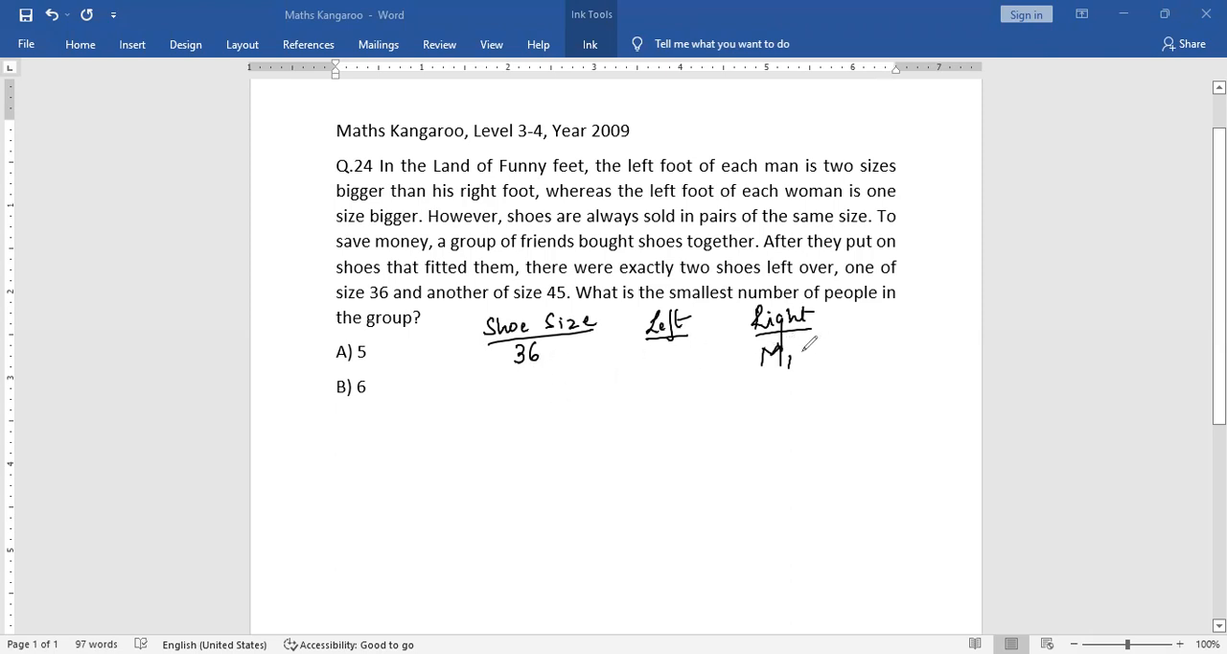
{"action": "mouse_move", "coordinate": [530, 396]}
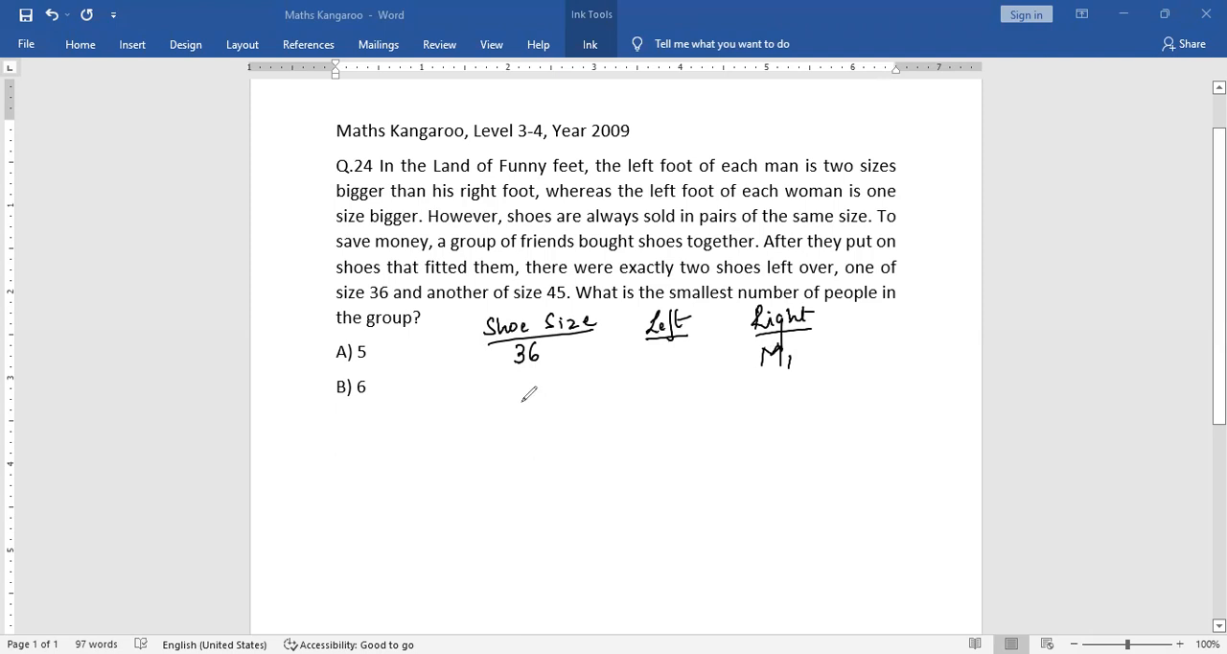
Handwrite sizes 38, 40, 42 and 44 with men M1–M4 in the Left and Right columns.
{"action": "left_click_drag", "start_coordinate": [518, 402], "coordinate": [546, 398]}
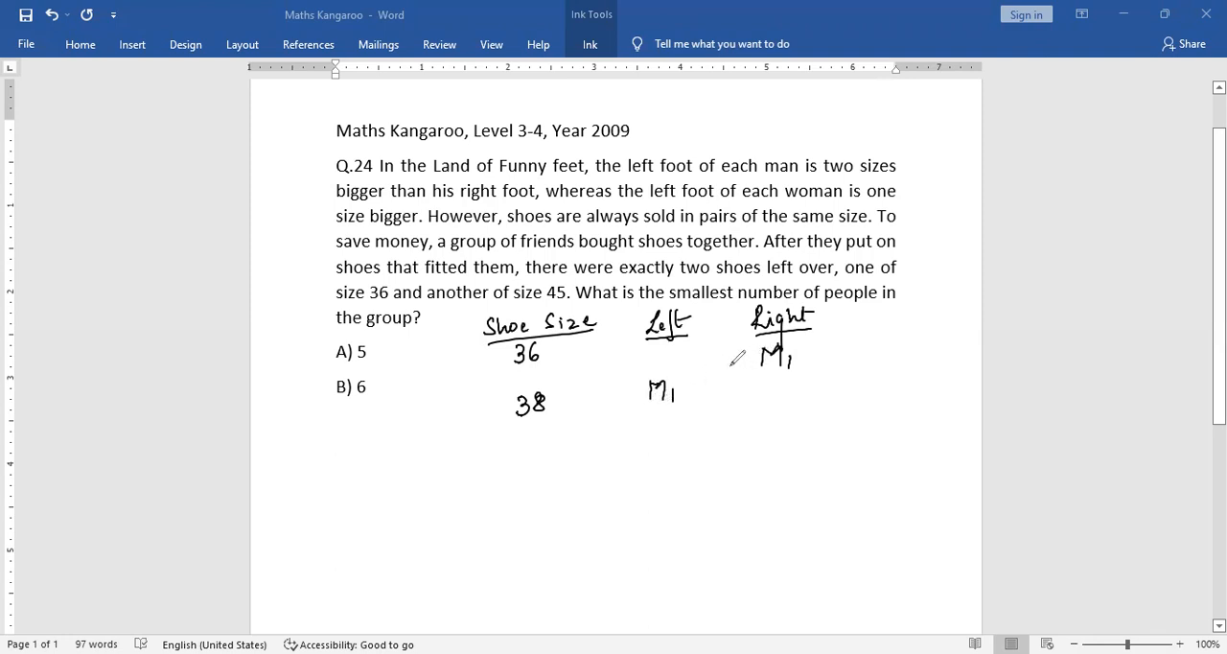
{"action": "left_click_drag", "start_coordinate": [517, 443], "coordinate": [551, 449]}
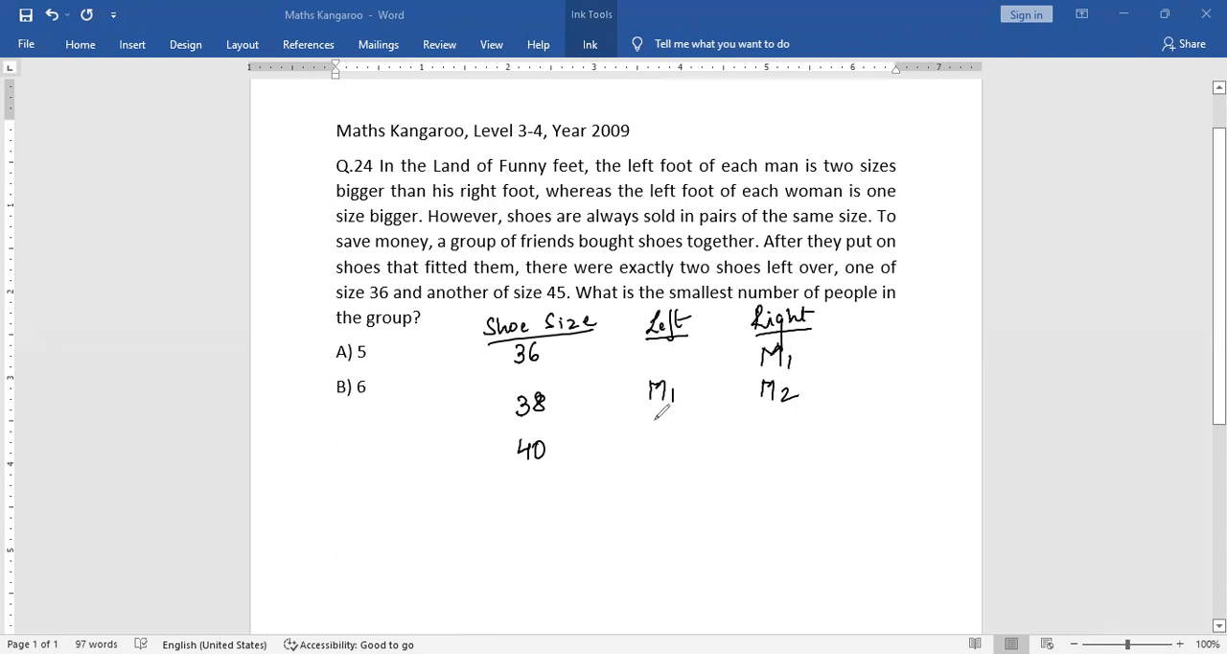
{"action": "left_click_drag", "start_coordinate": [652, 422], "coordinate": [685, 451]}
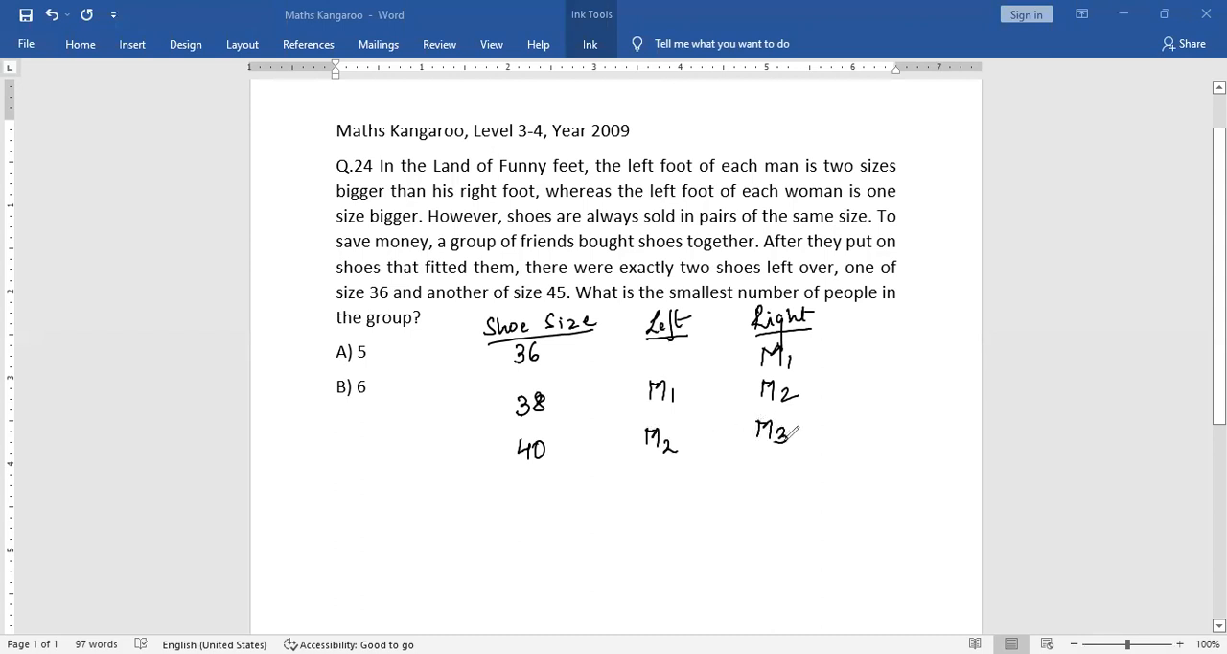
{"action": "left_click_drag", "start_coordinate": [513, 489], "coordinate": [556, 503]}
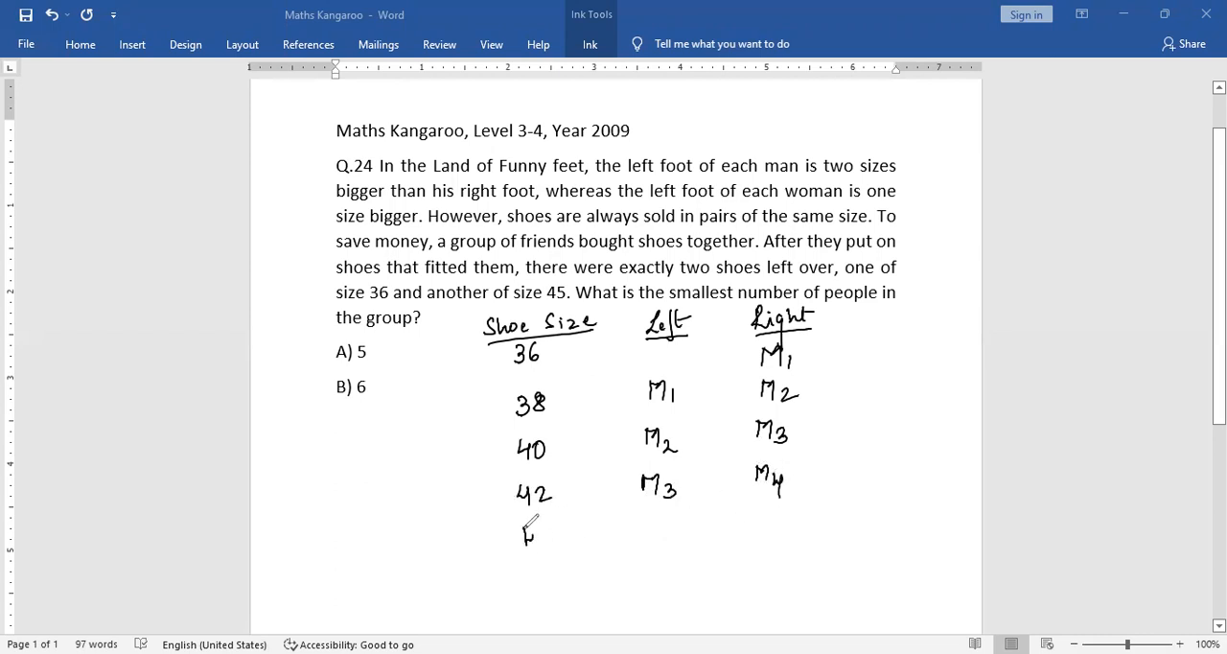
{"action": "left_click_drag", "start_coordinate": [525, 527], "coordinate": [652, 527]}
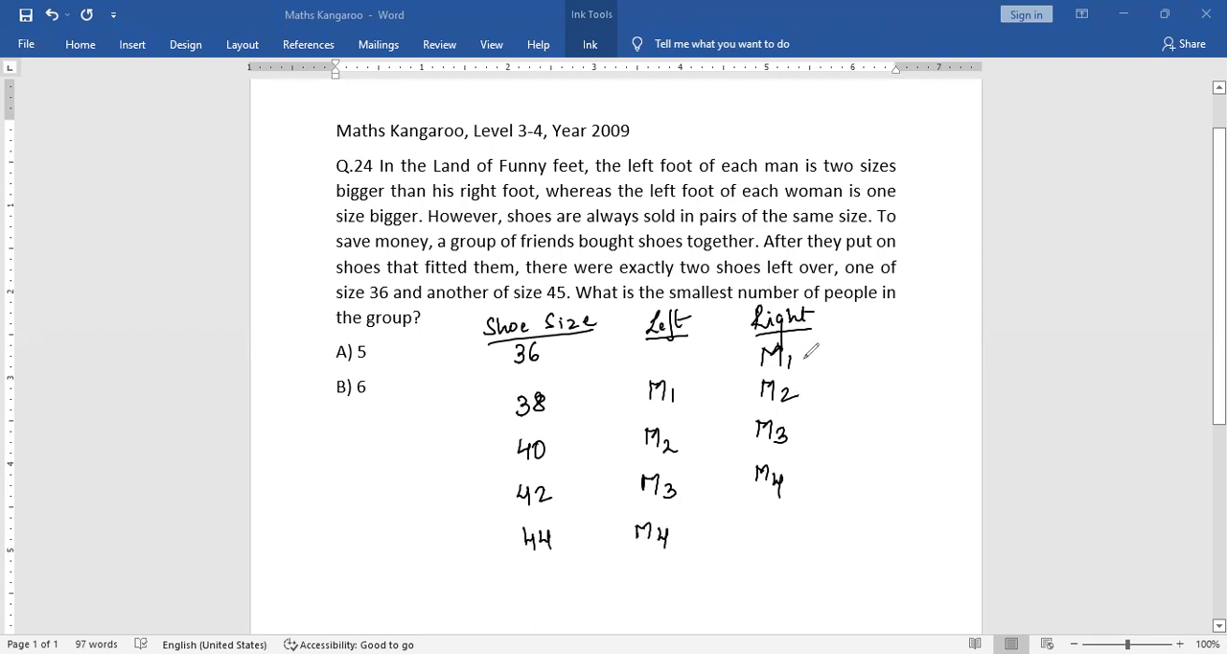
{"action": "mouse_move", "coordinate": [740, 395]}
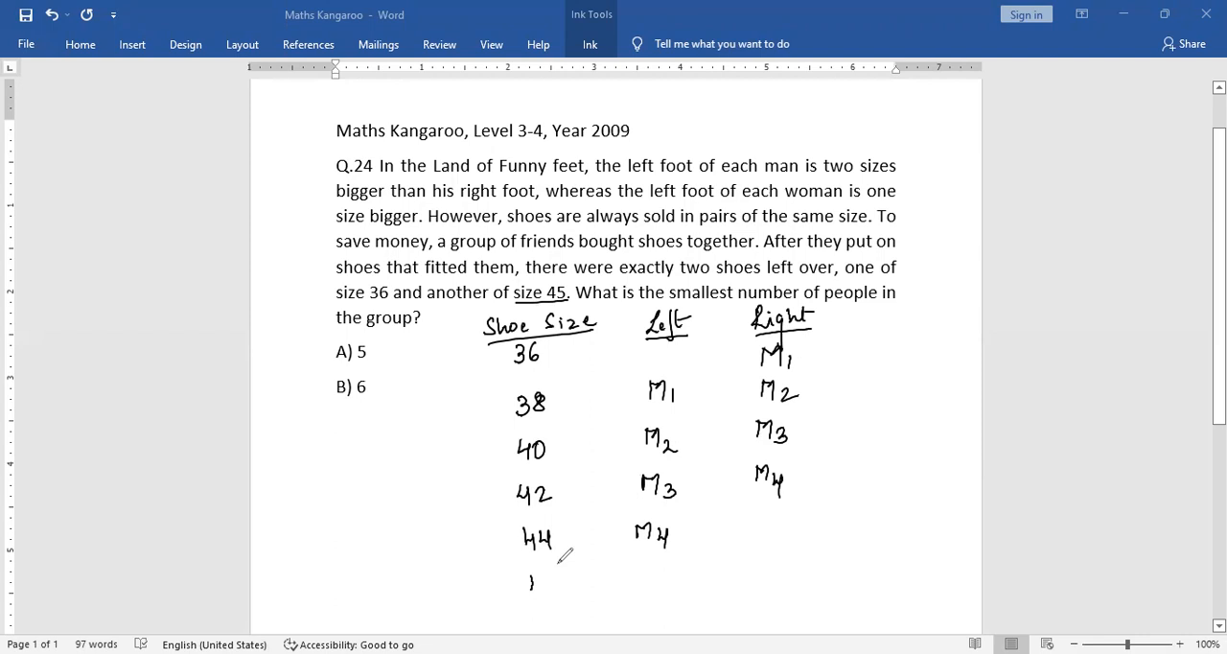
Write size 45 at the bottom of the shoe-size column and remove the stray mark under M4.
{"action": "left_click_drag", "start_coordinate": [522, 579], "coordinate": [565, 594]}
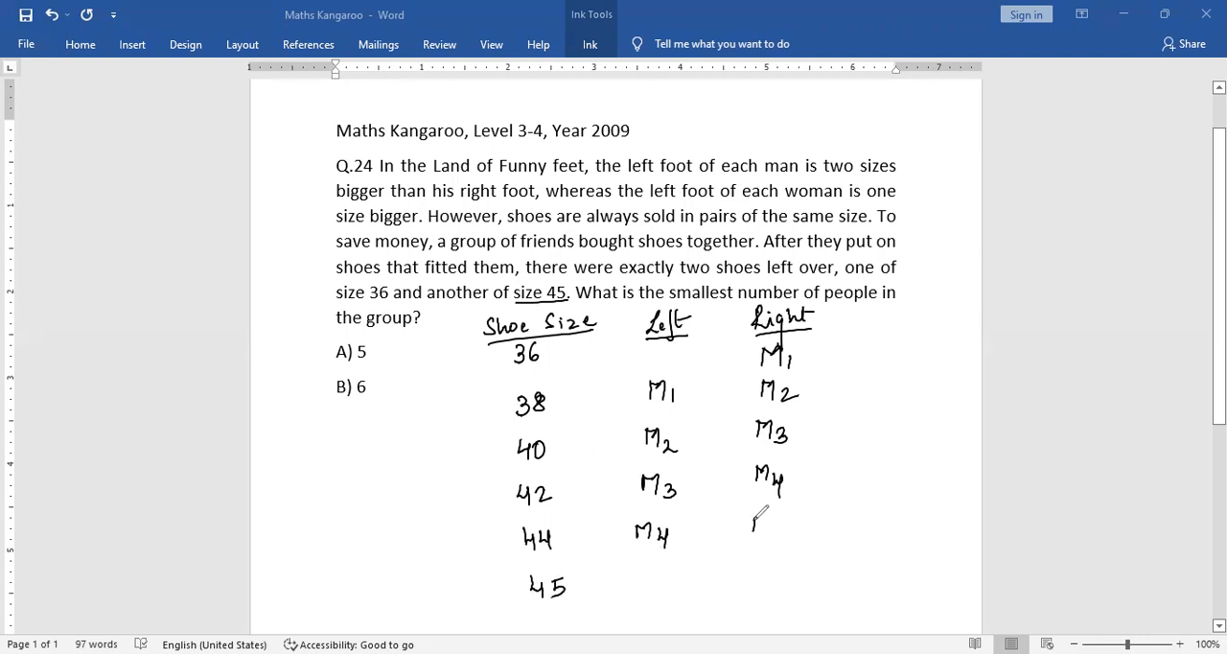
{"action": "left_click_drag", "start_coordinate": [757, 513], "coordinate": [776, 542]}
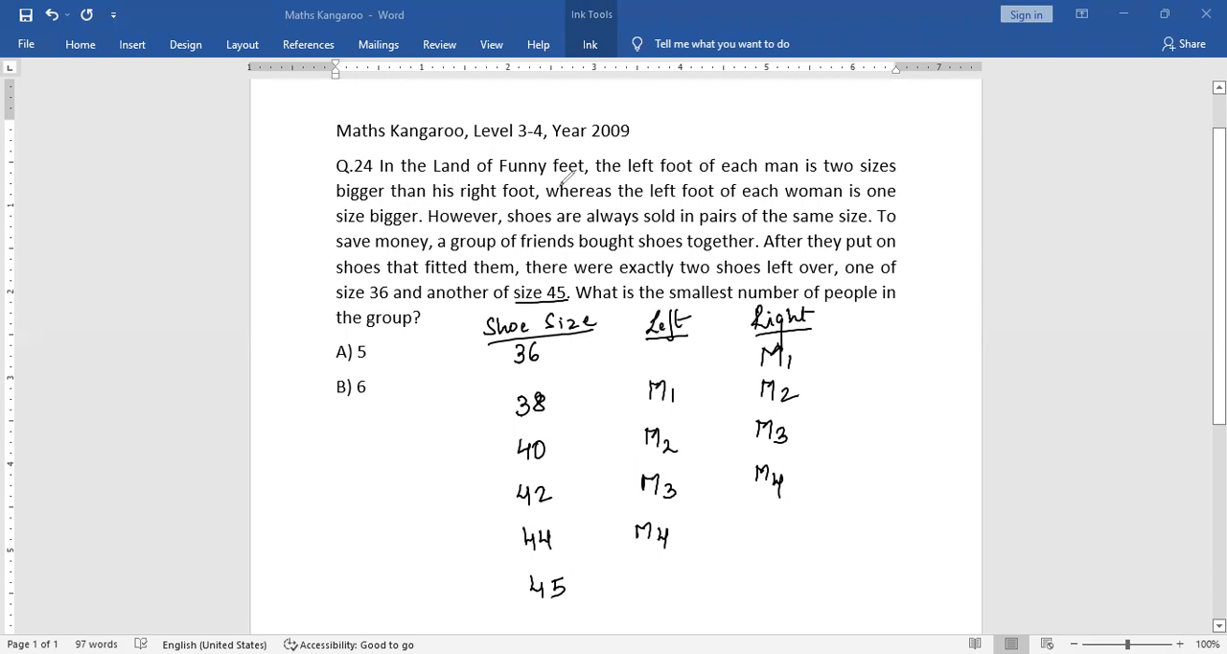
{"action": "mouse_move", "coordinate": [676, 252]}
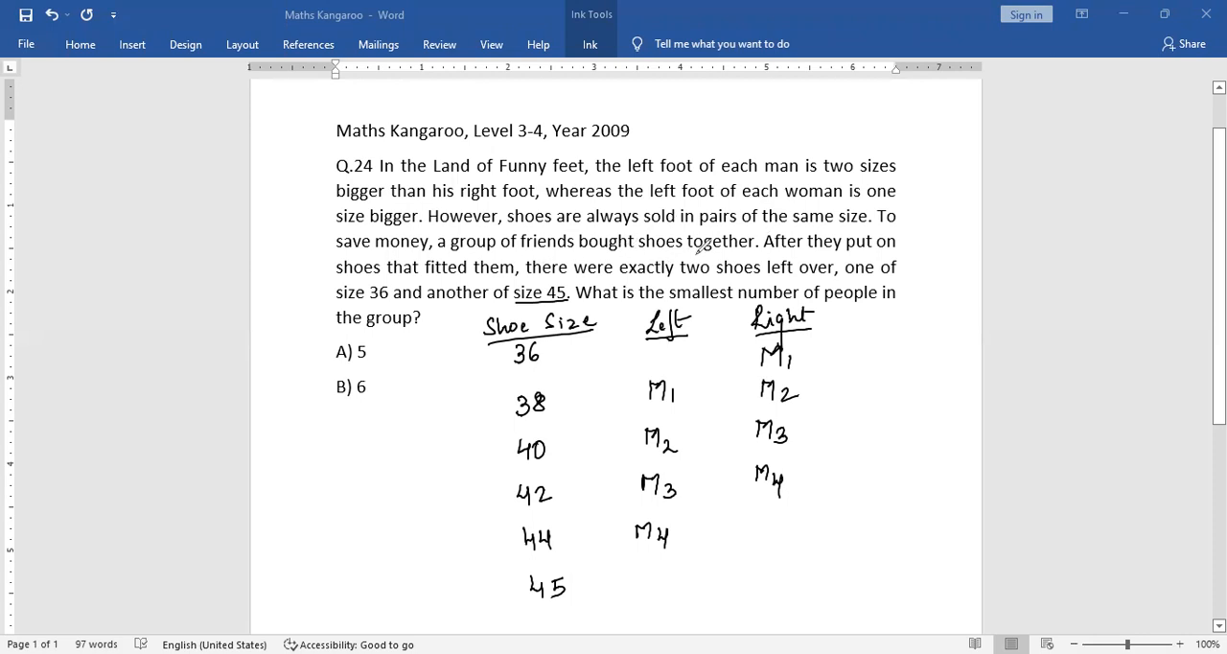
{"action": "mouse_move", "coordinate": [819, 188]}
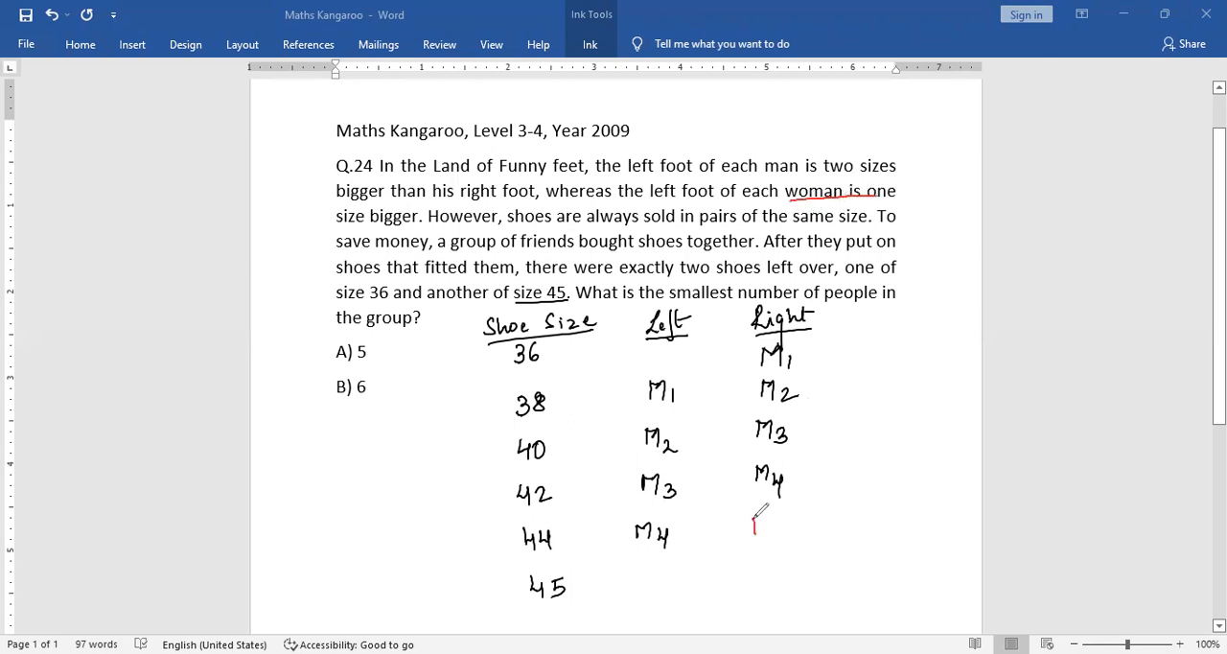
Write 'Leftover' in red ink under the Left heading.
{"action": "left_click_drag", "start_coordinate": [752, 532], "coordinate": [771, 517]}
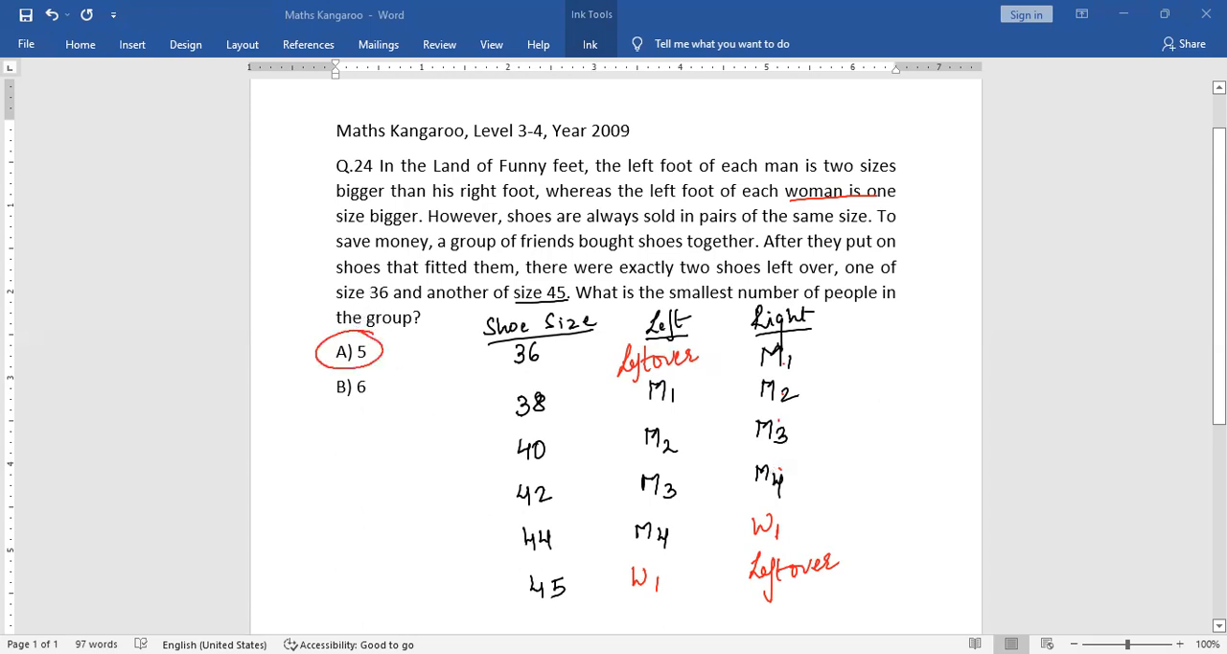
{"action": "mouse_move", "coordinate": [868, 498]}
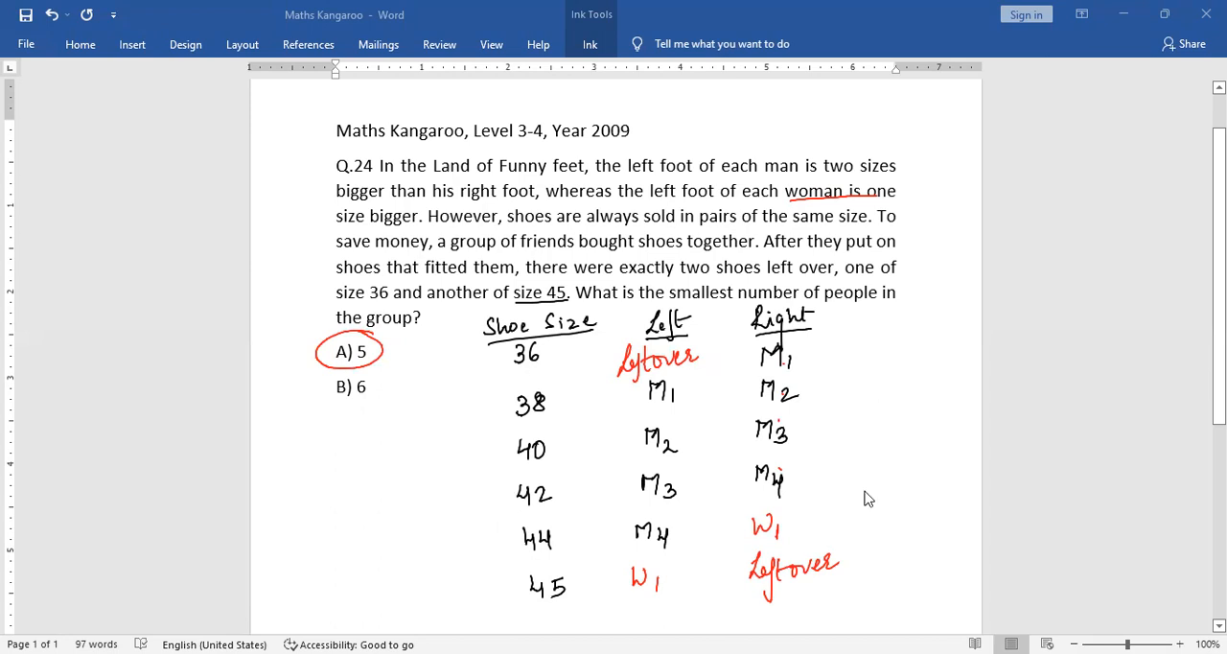